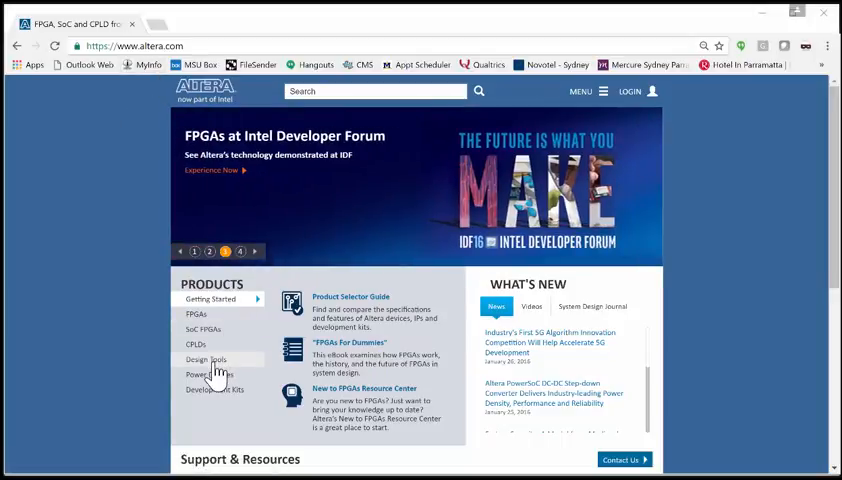
- Show the Design Tools category with its Quartus Prime blurb in the homepage Products panel
click(207, 359)
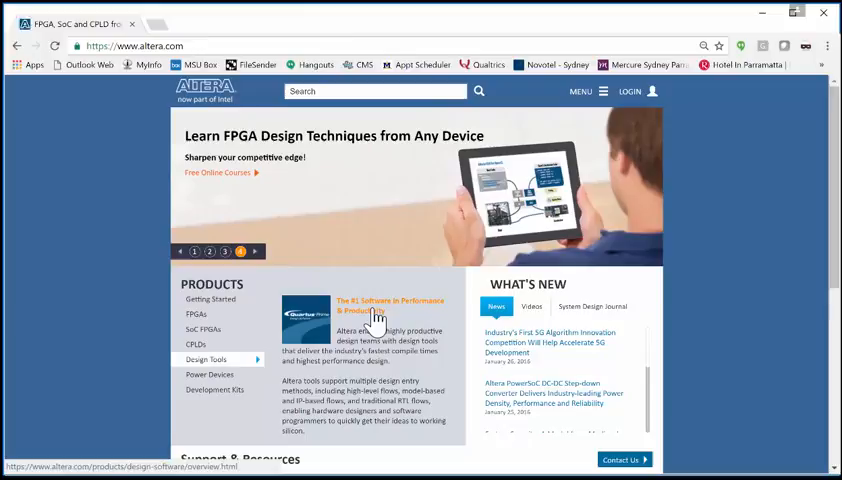
- Open the design software overview and scroll to the Tools for FPGA Designers list
click(390, 304)
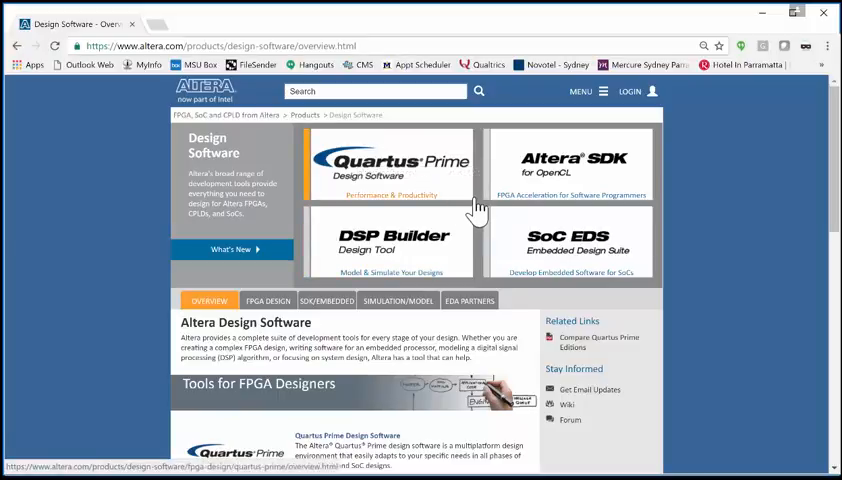
mouse_move(470, 195)
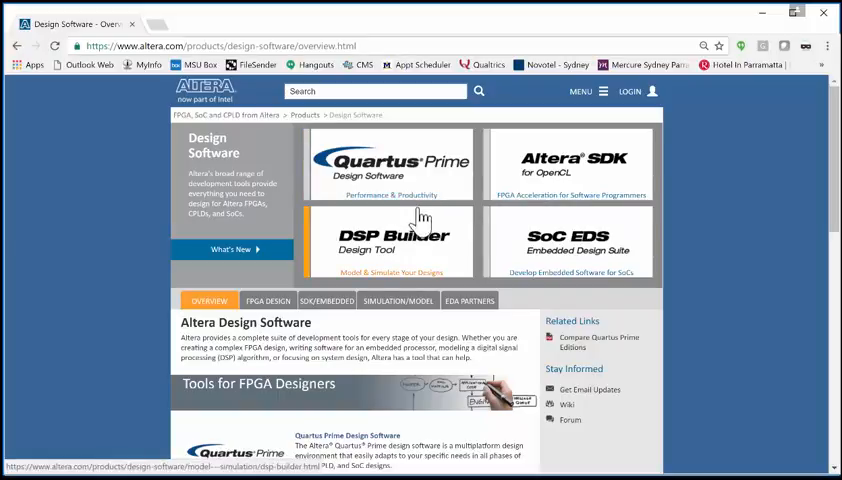
scroll(down, 3)
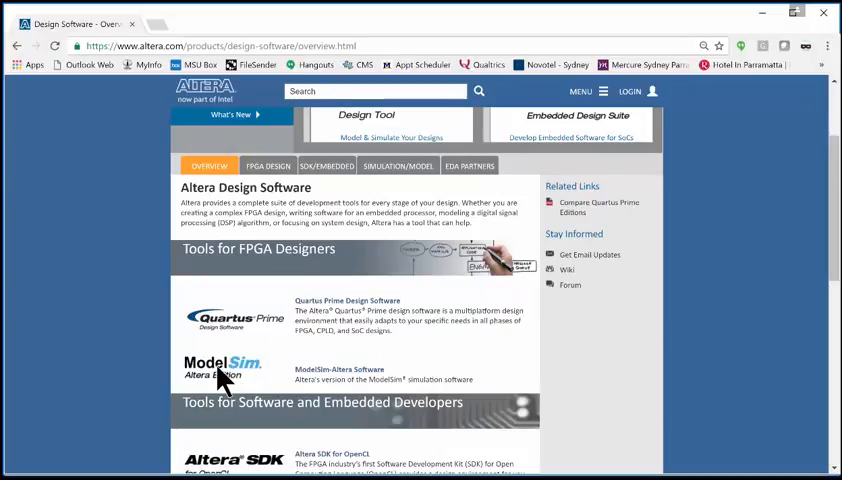
mouse_move(210, 390)
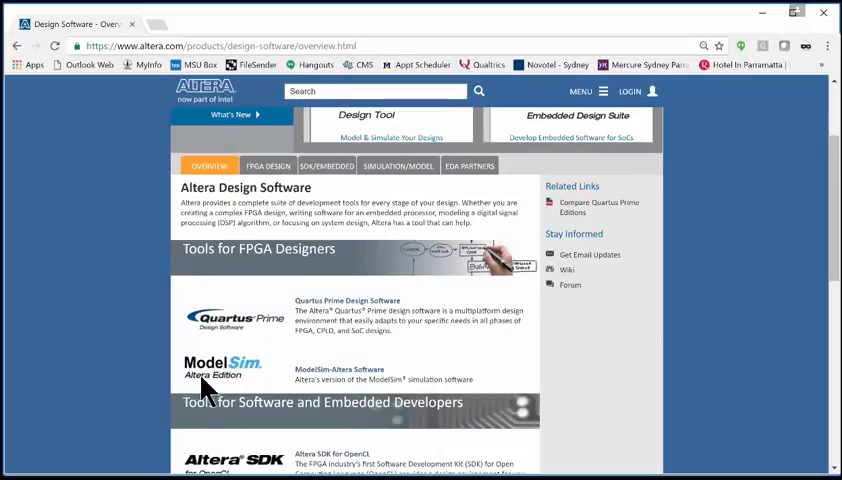
mouse_move(250, 372)
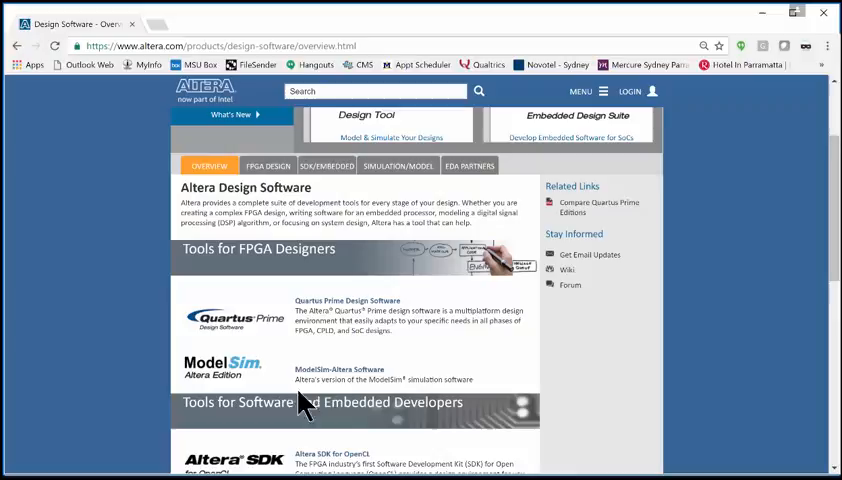
mouse_move(340, 380)
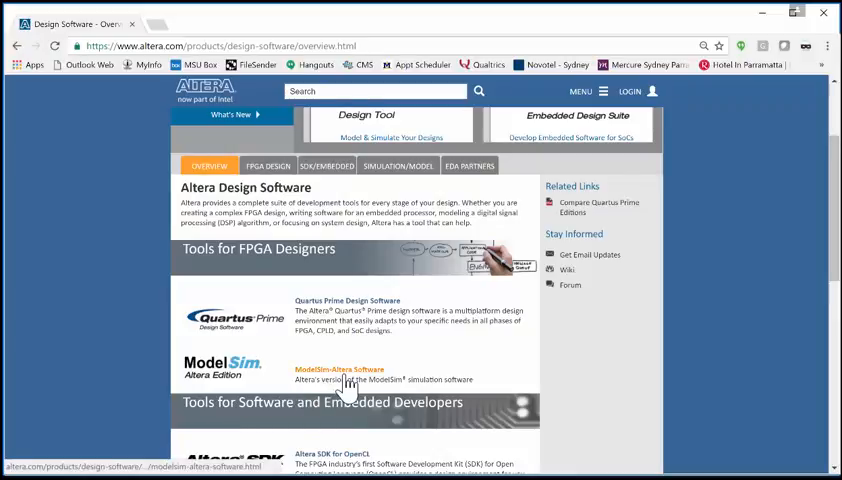
scroll(down, 3)
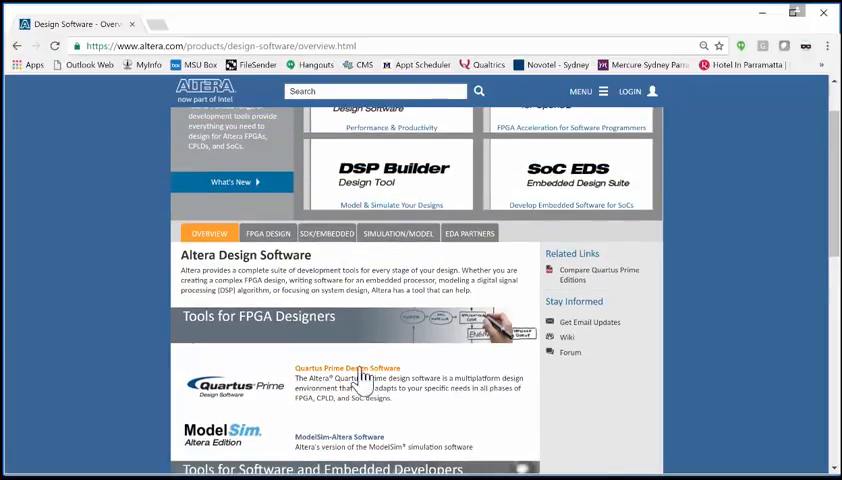
scroll(down, 3)
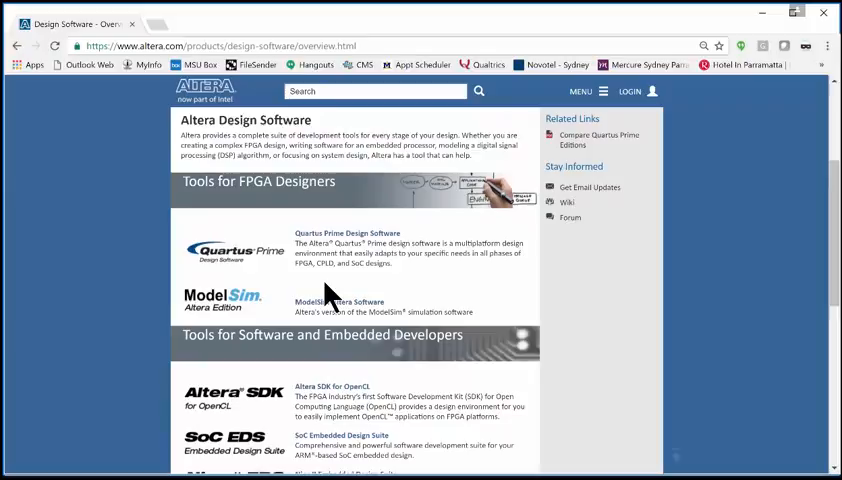
mouse_move(255, 270)
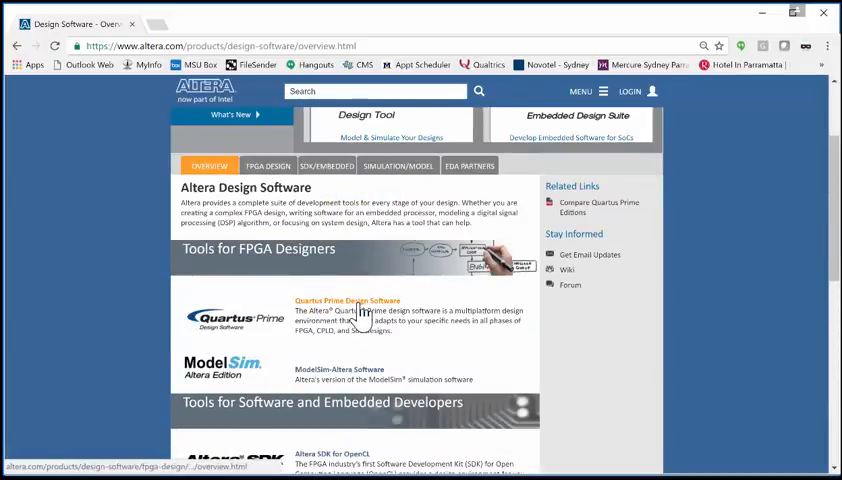
- Open Quartus Prime's download options and start the Lite Edition download
click(347, 300)
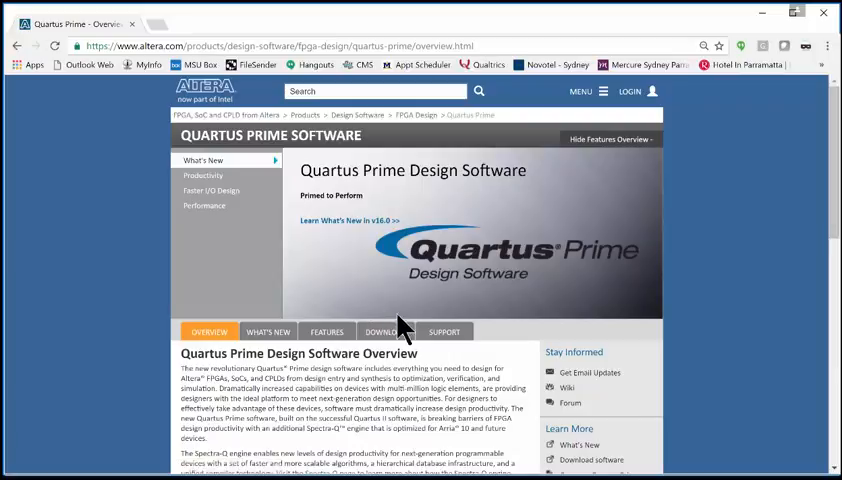
click(386, 331)
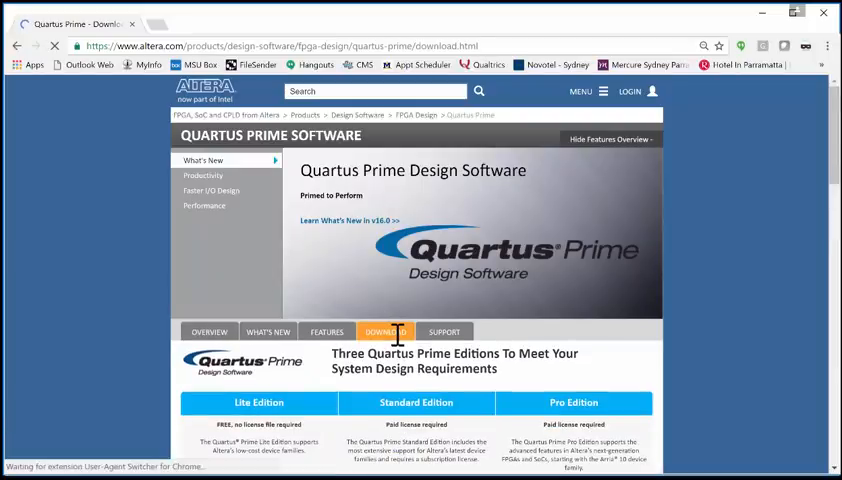
scroll(down, 3)
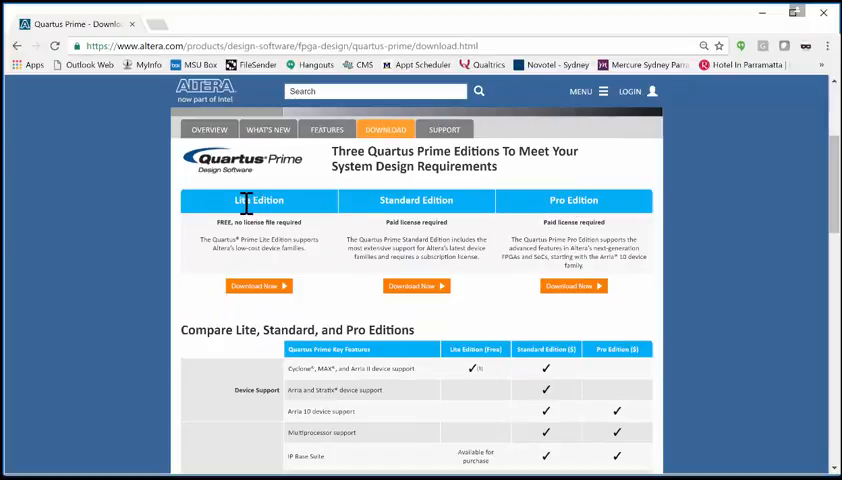
mouse_move(268, 230)
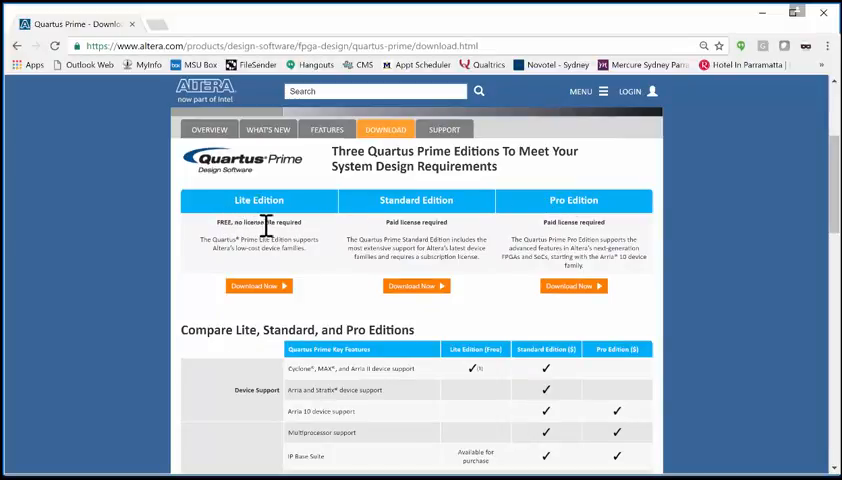
mouse_move(250, 228)
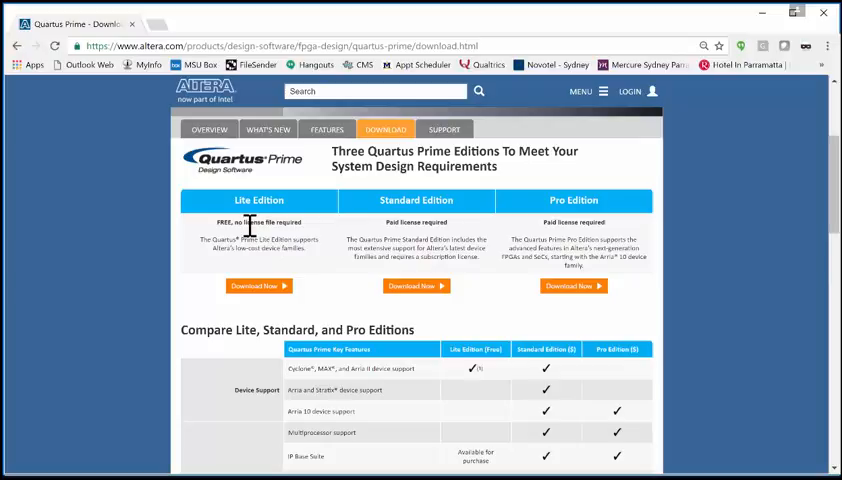
click(258, 286)
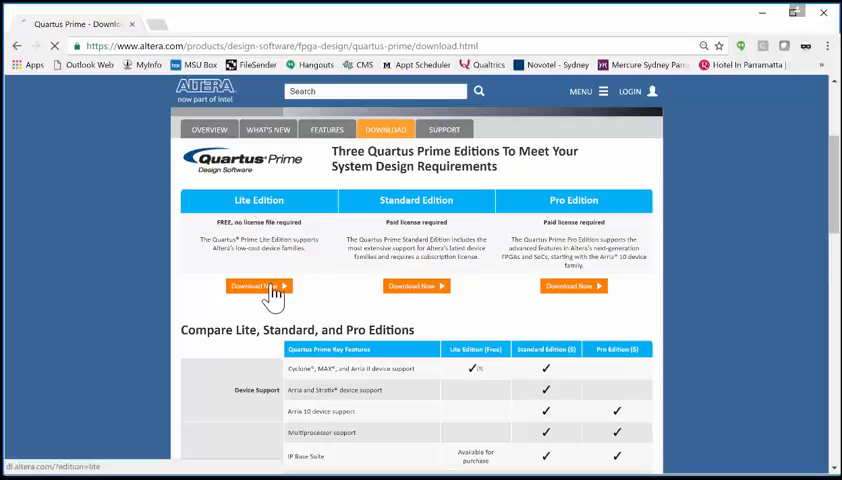
click(256, 286)
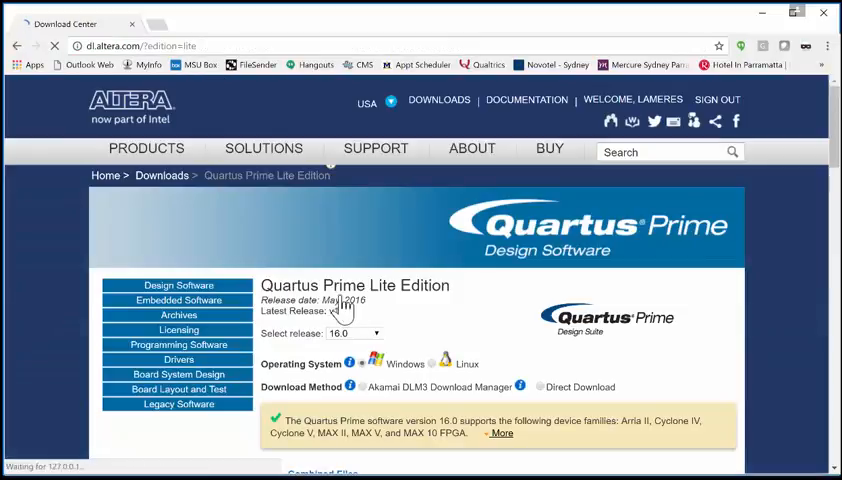
scroll(down, 3)
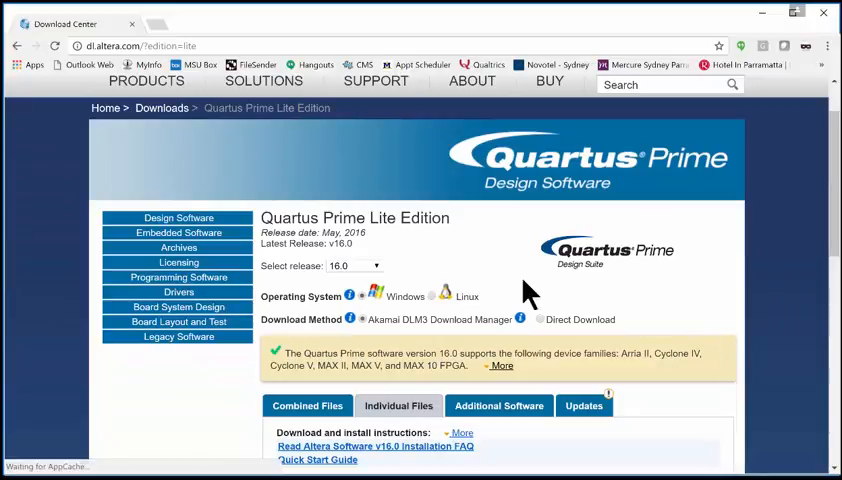
mouse_move(380, 277)
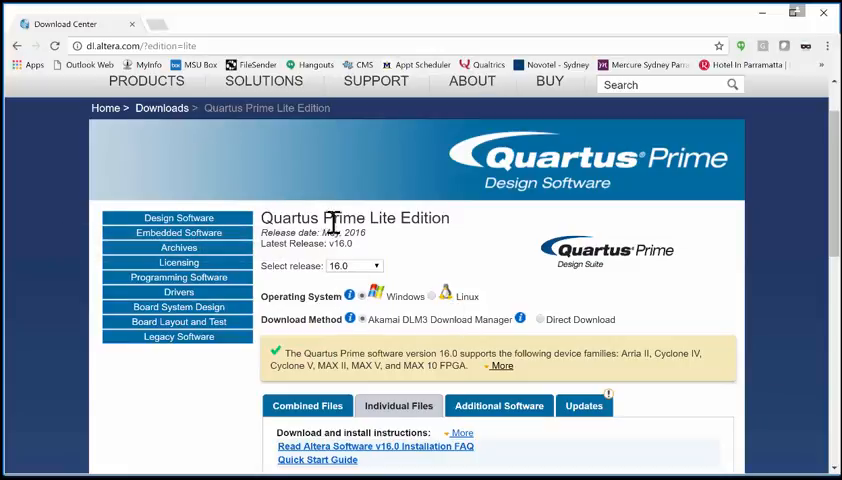
scroll(down, 3)
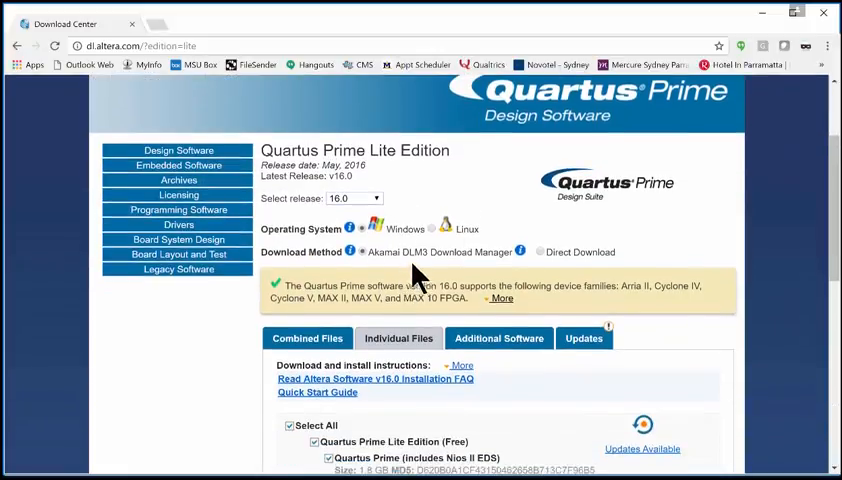
mouse_move(460, 275)
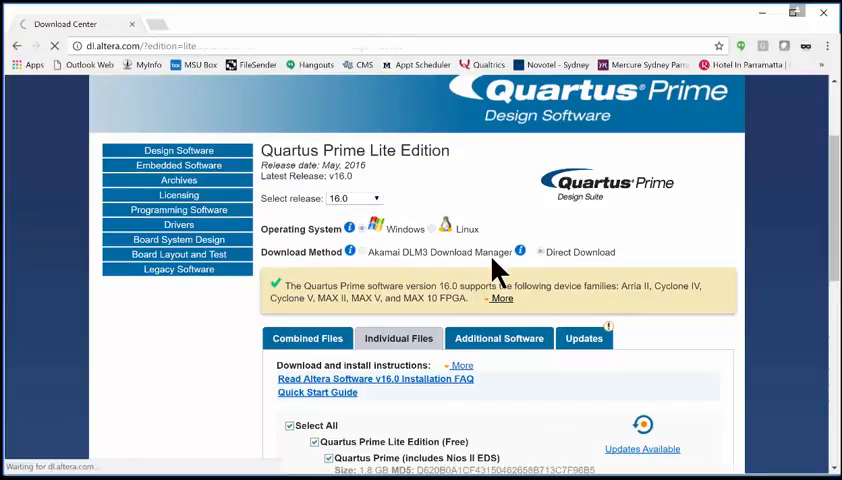
click(539, 251)
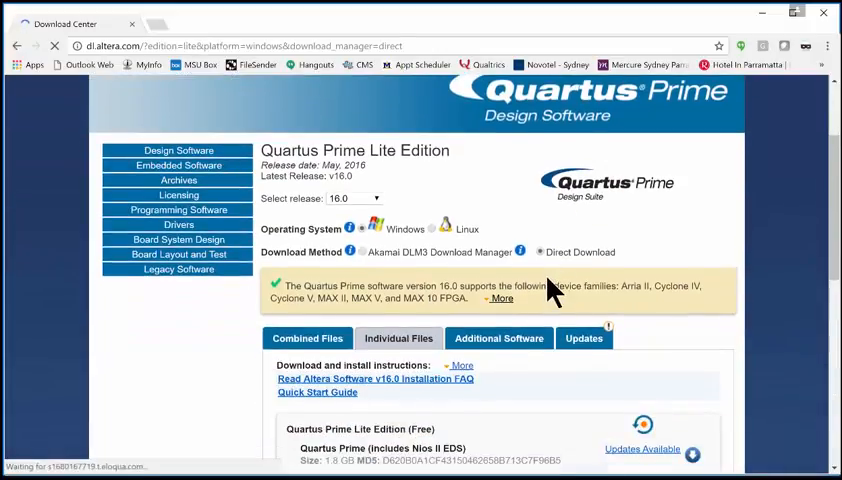
scroll(down, 3)
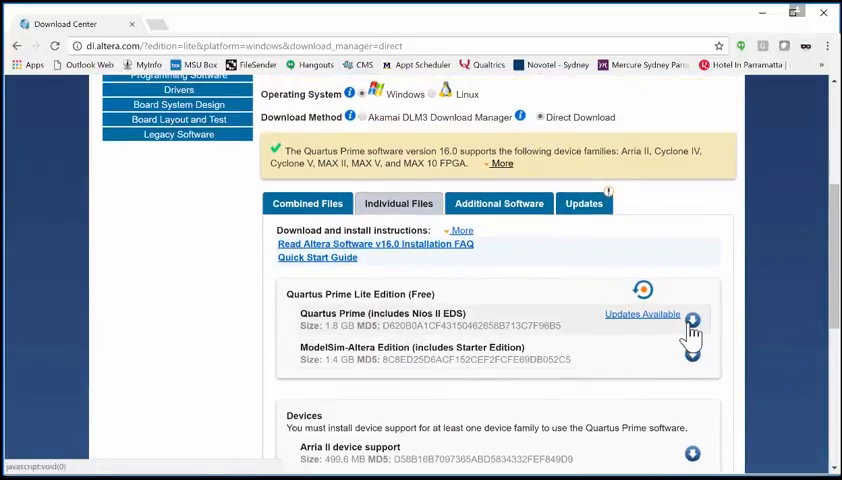
mouse_move(388, 120)
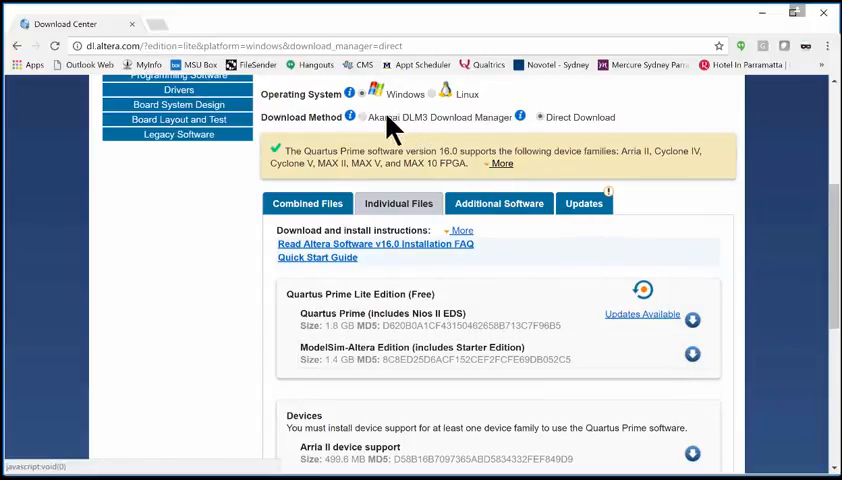
click(363, 117)
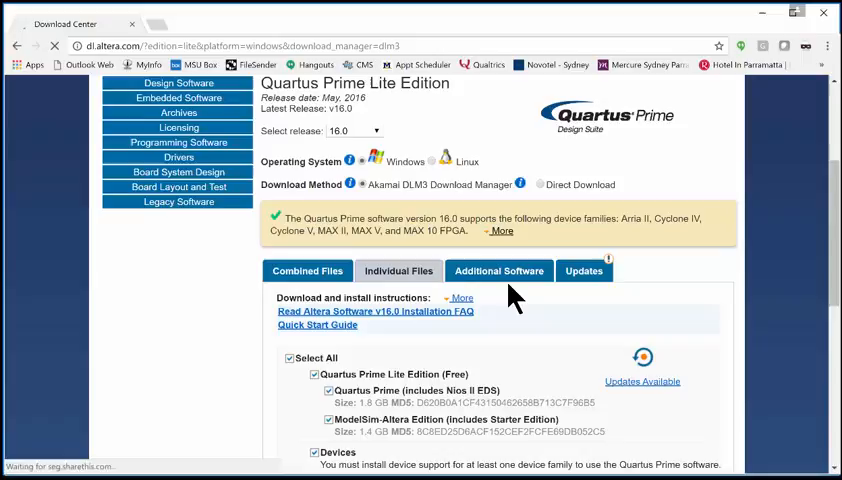
scroll(down, 3)
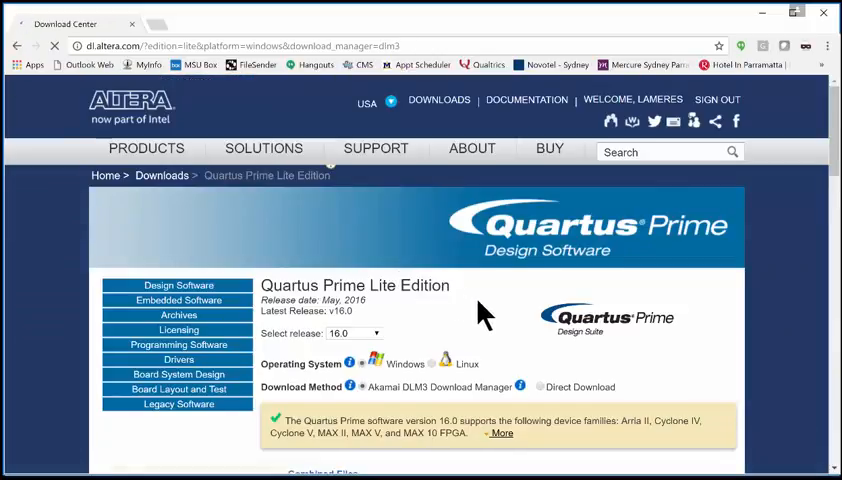
scroll(down, 3)
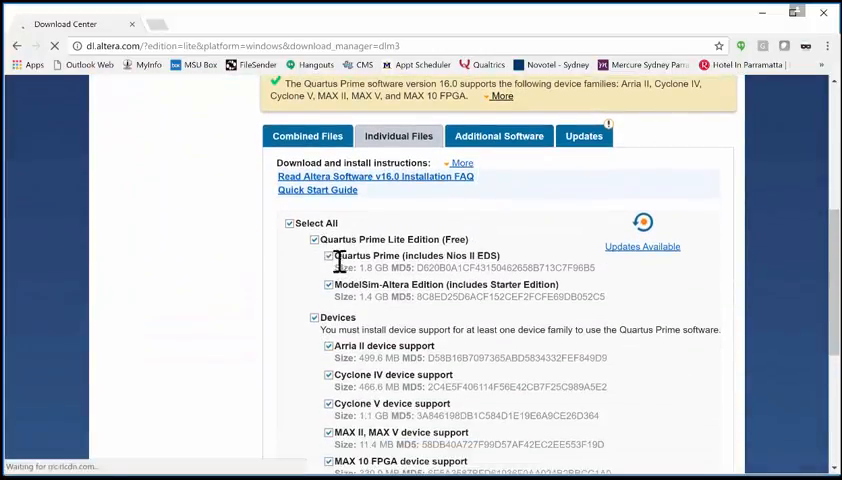
- Uncheck Arria II, MAX II/MAX V and MAX 10 support, keeping Cyclone IV and V
double_click(355, 255)
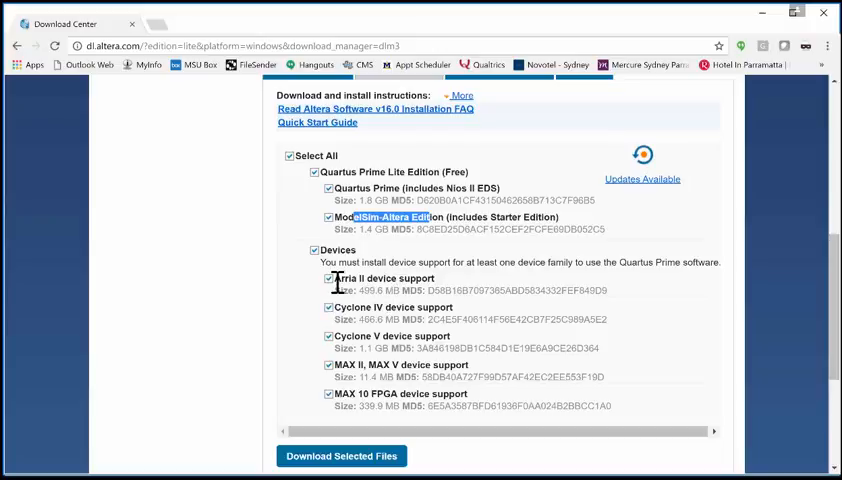
click(328, 278)
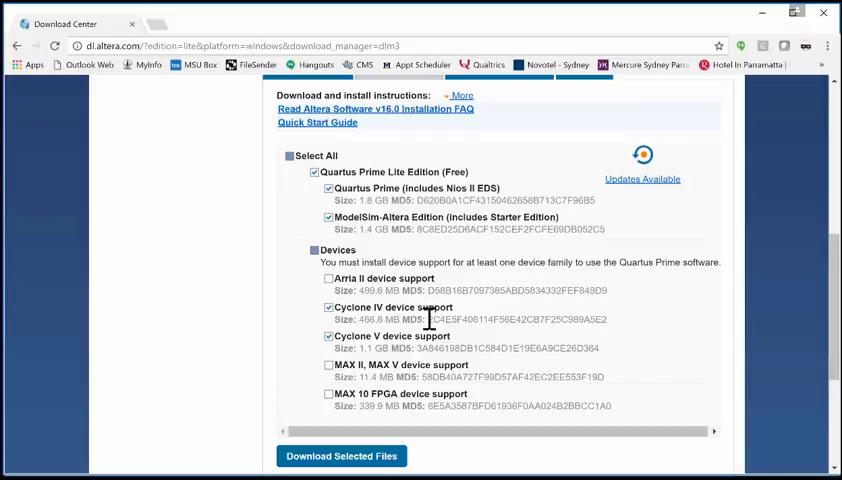
mouse_move(363, 340)
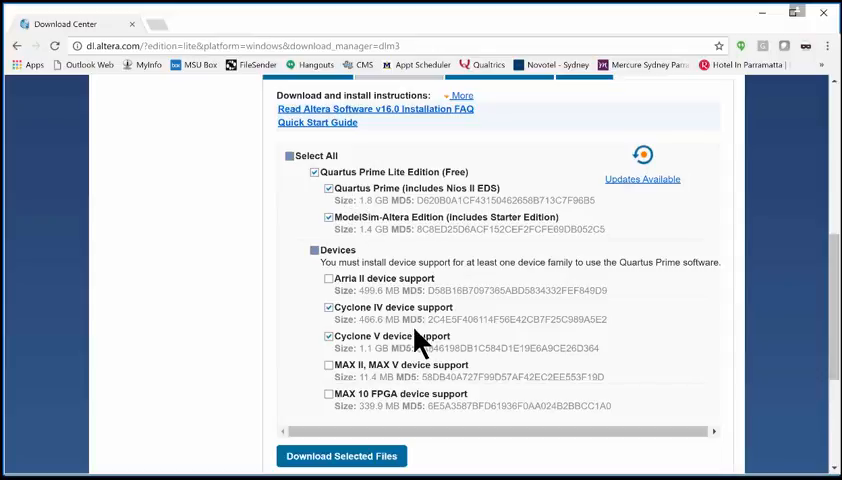
- Download the four selected files to the Desktop via the DLM3 download manager
click(341, 456)
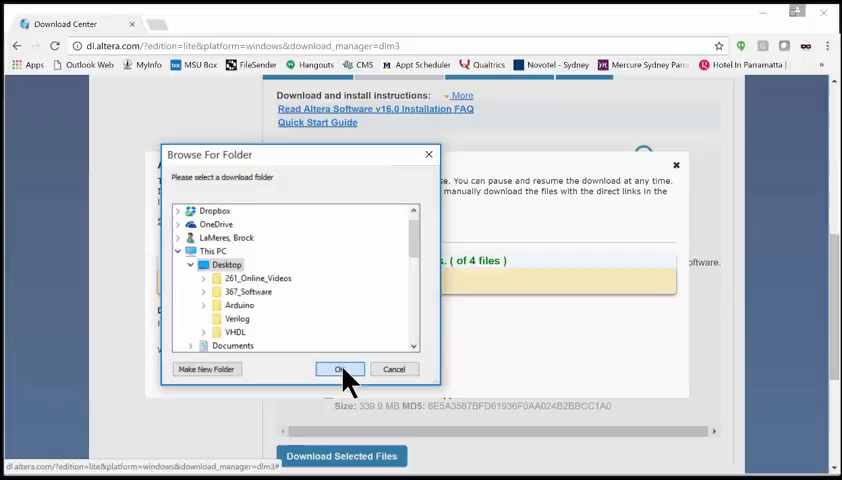
click(340, 369)
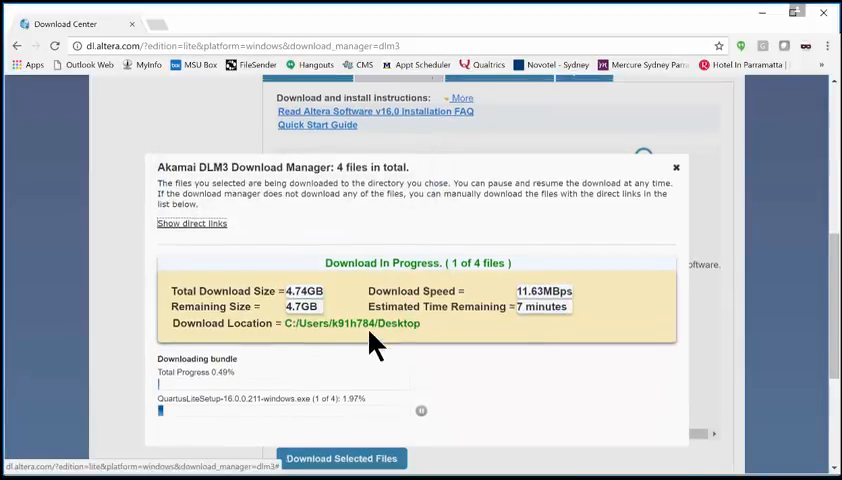
mouse_move(302, 365)
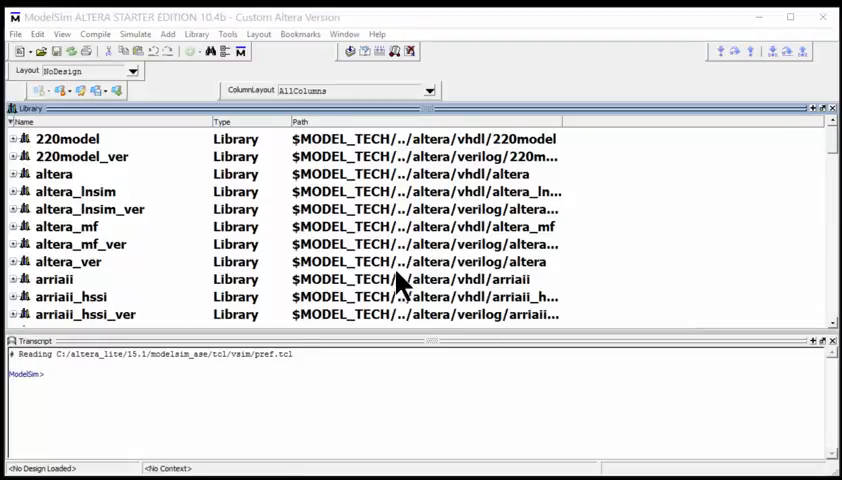
mouse_move(393, 268)
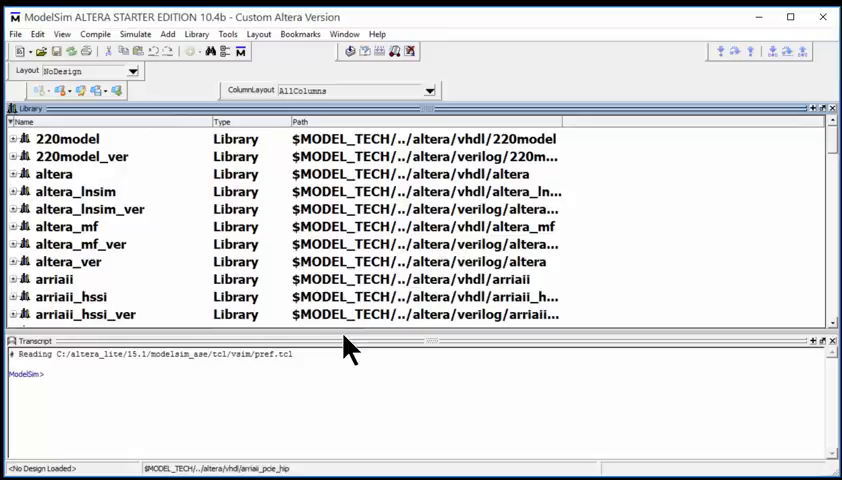
mouse_move(357, 360)
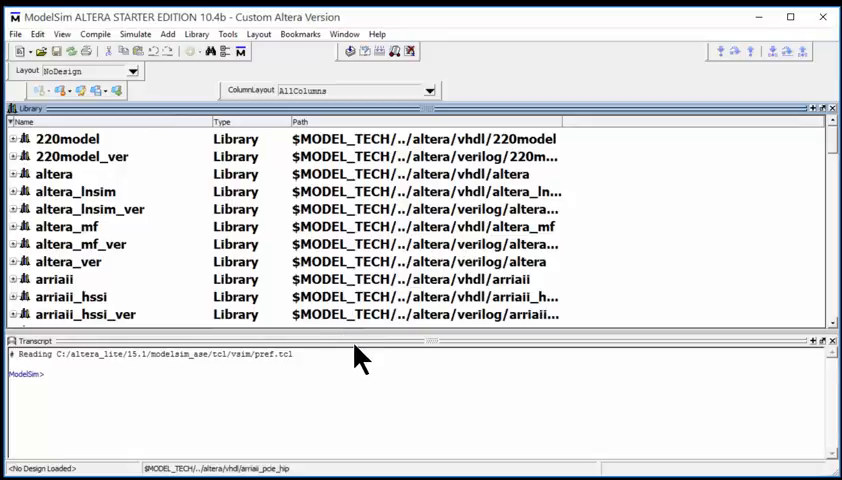